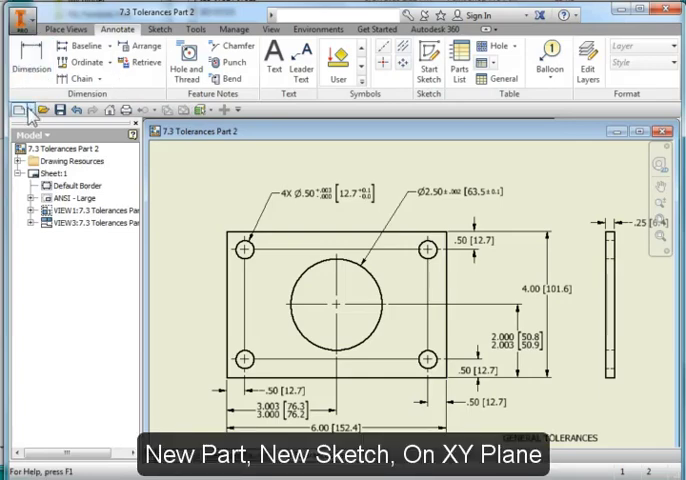
Create a new part document and start a 2D sketch on the XY plane
click(16, 109)
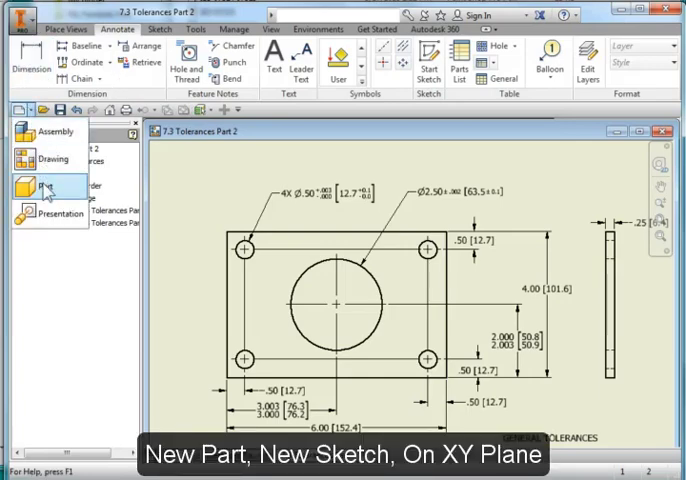
click(48, 186)
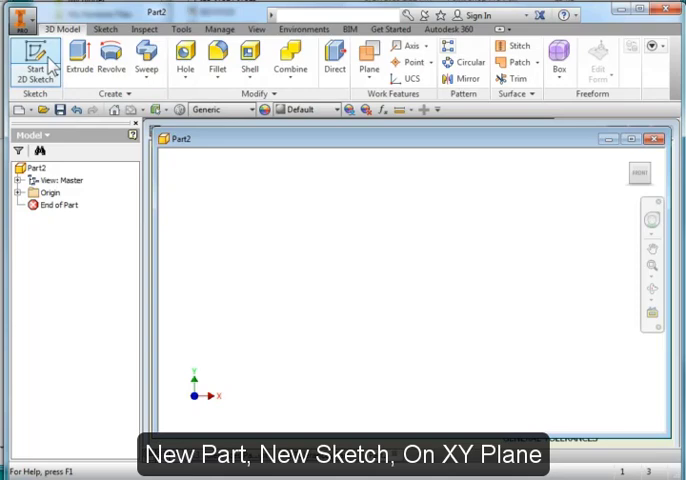
click(33, 60)
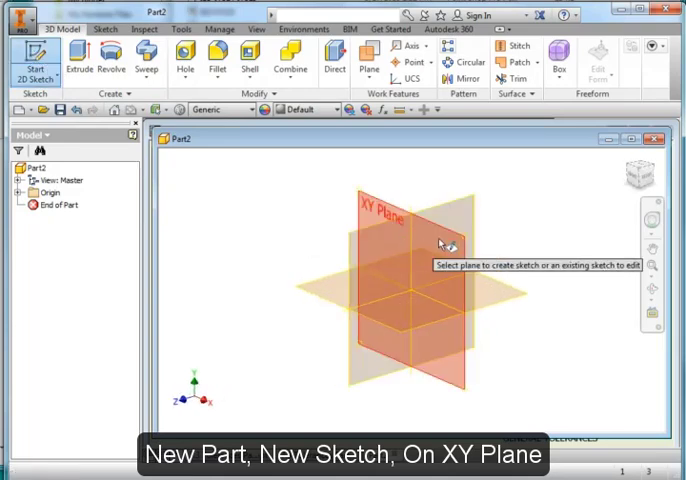
click(420, 250)
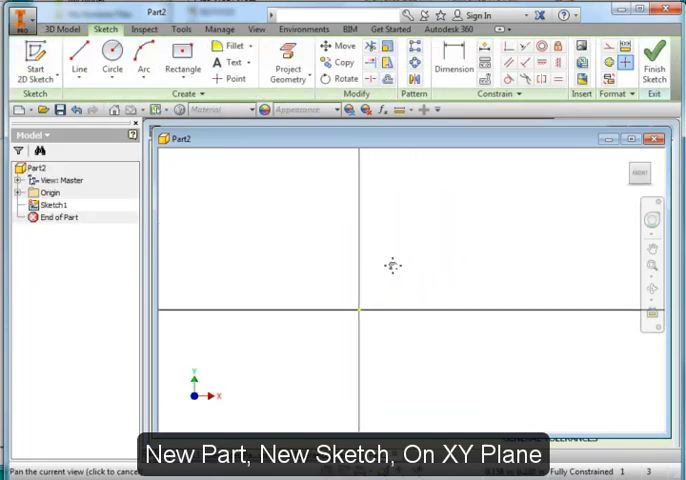
Draw a 6 by 4 two-point center rectangle at the sketch origin
click(185, 60)
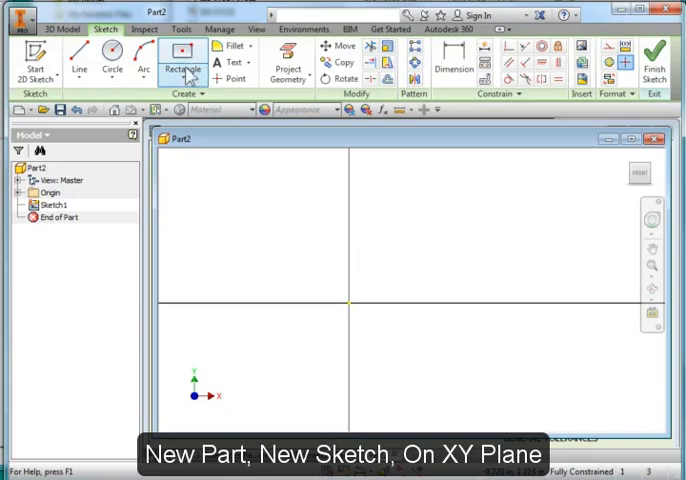
click(195, 57)
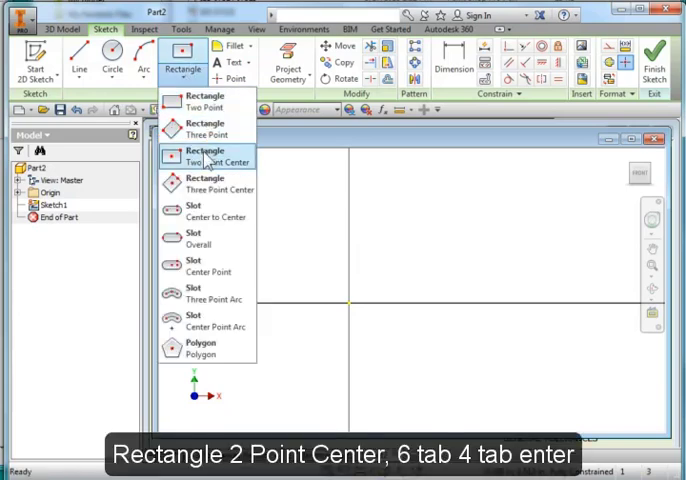
click(205, 154)
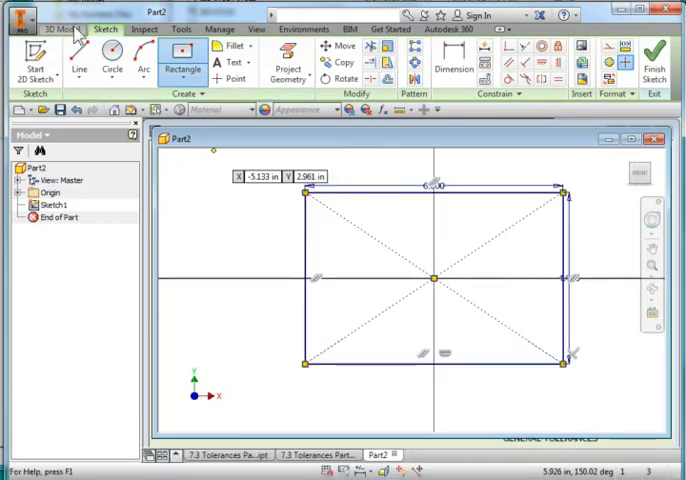
click(112, 56)
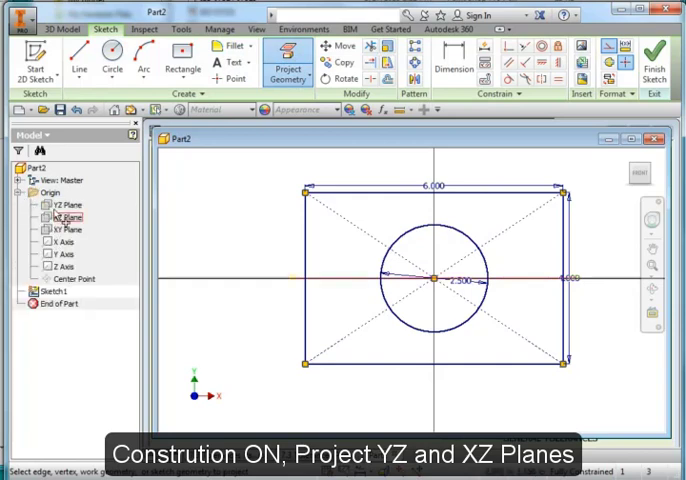
Project the XZ and YZ origin planes as construction centre lines through the origin
click(65, 204)
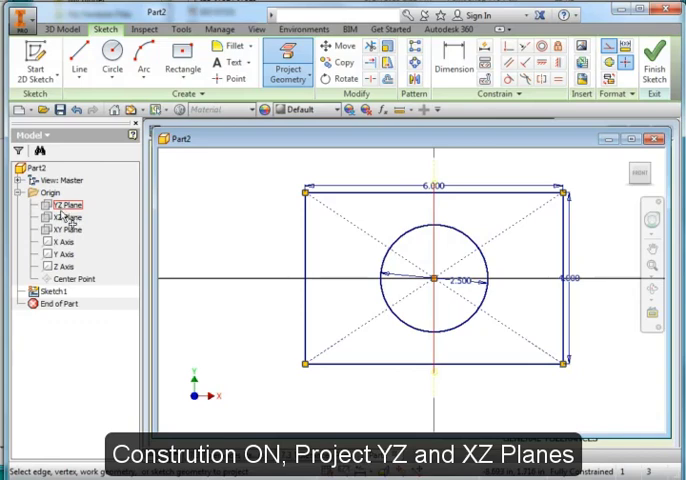
click(65, 217)
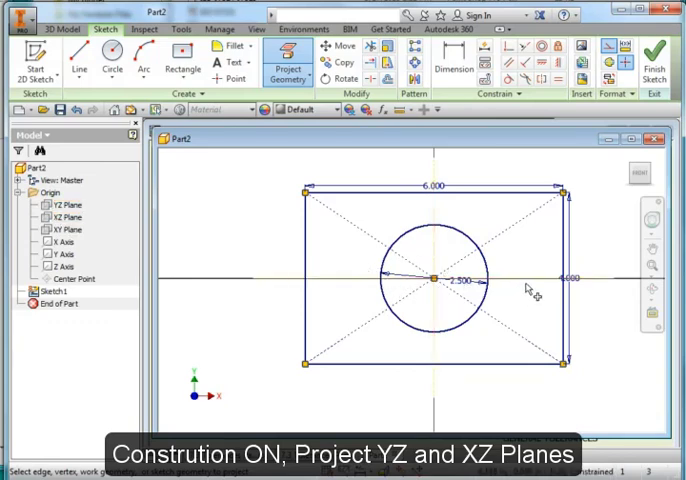
mouse_move(438, 351)
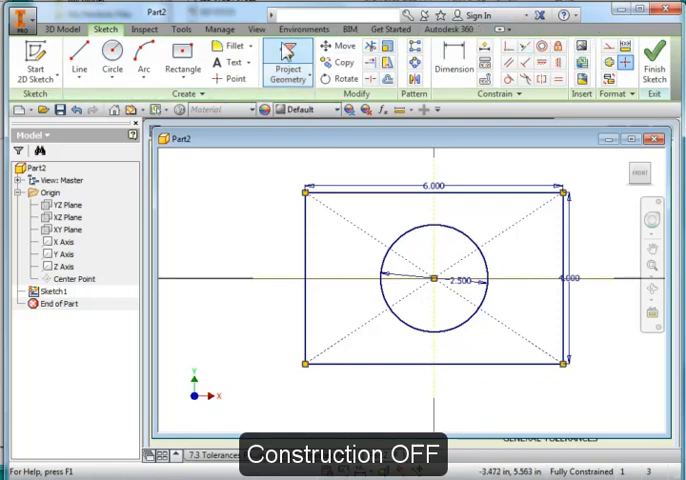
Add a 0.5 diameter corner circle, dimensioned 0.5 from the left and top edges
click(113, 65)
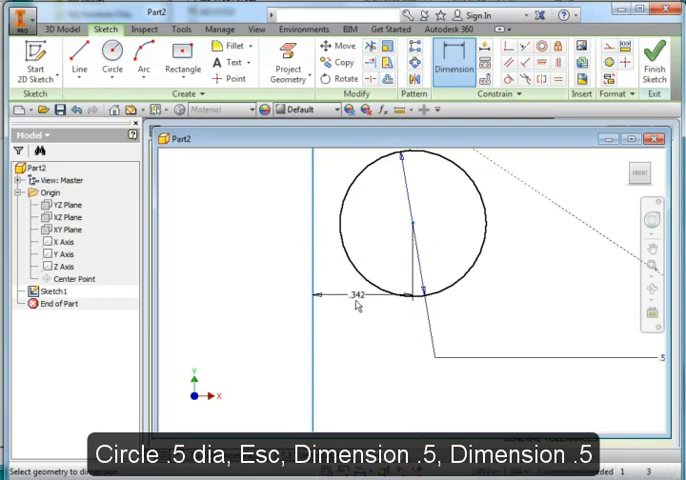
click(350, 294)
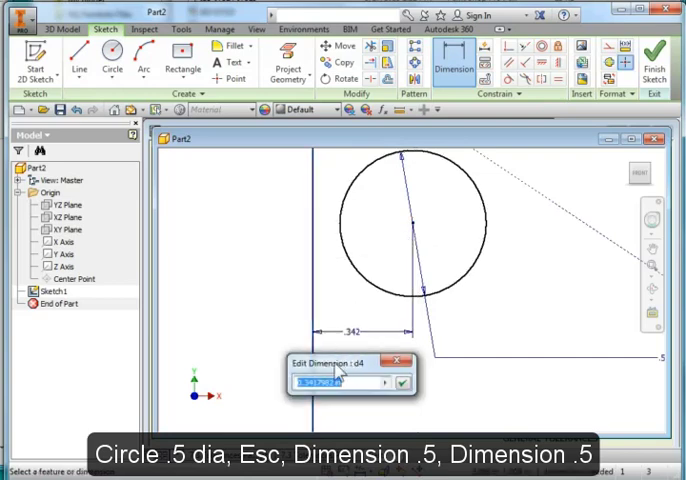
click(404, 383)
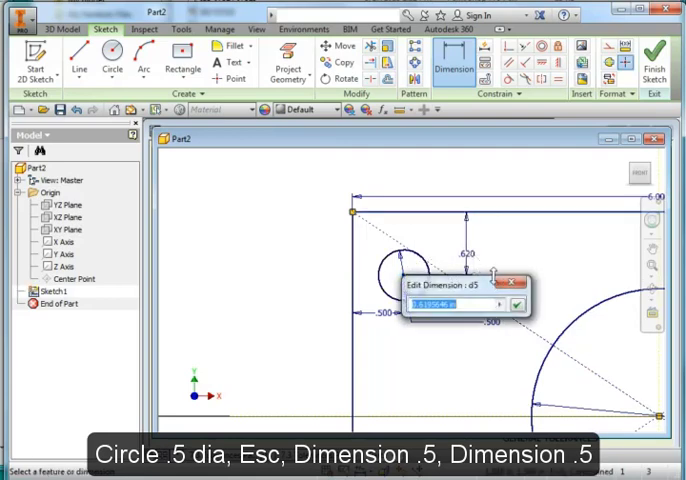
text(.5)
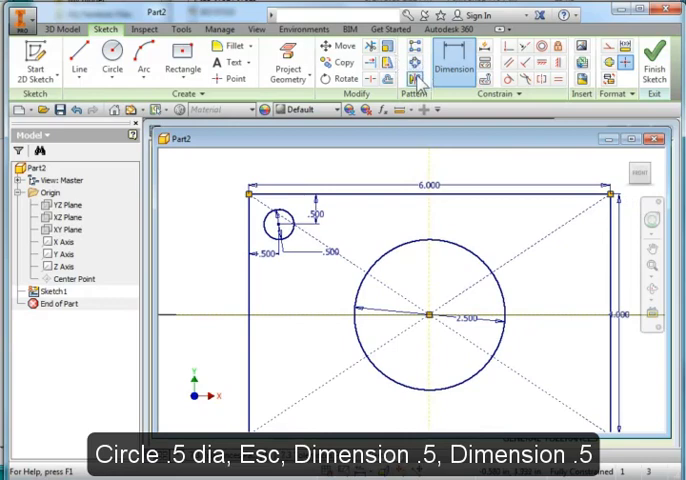
Mirror the corner circle across the vertical line, then both top circles across the horizontal line
click(407, 71)
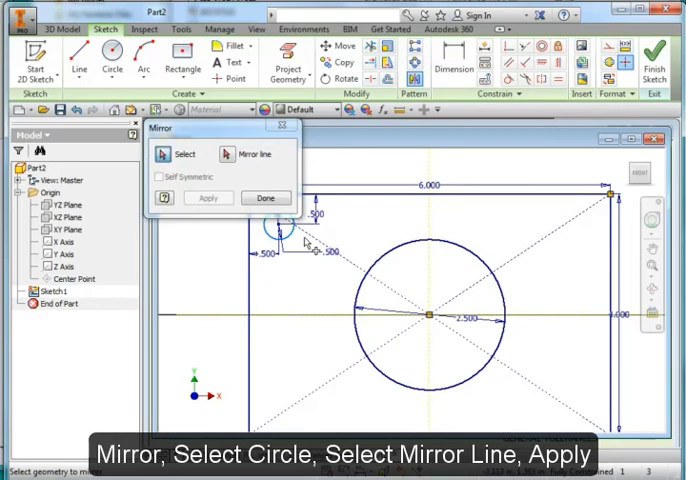
click(253, 153)
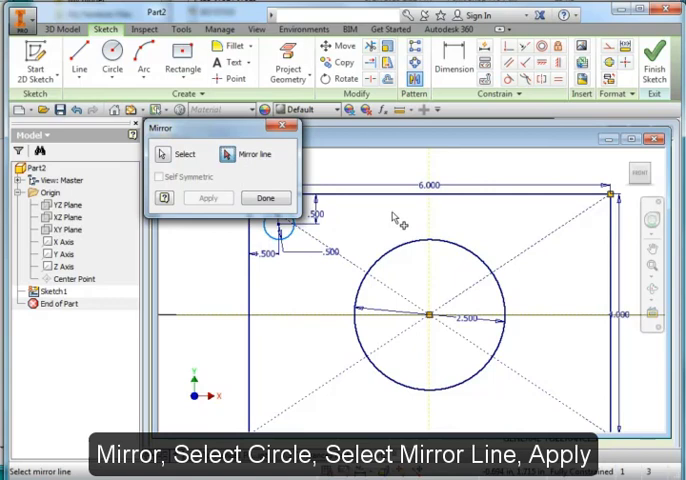
mouse_move(429, 222)
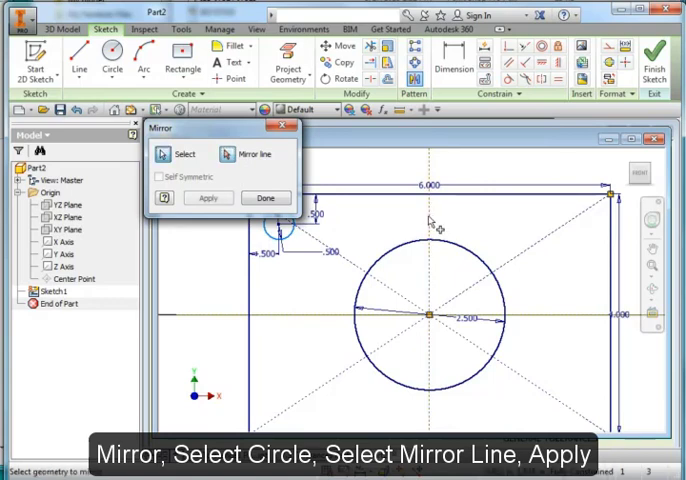
click(208, 197)
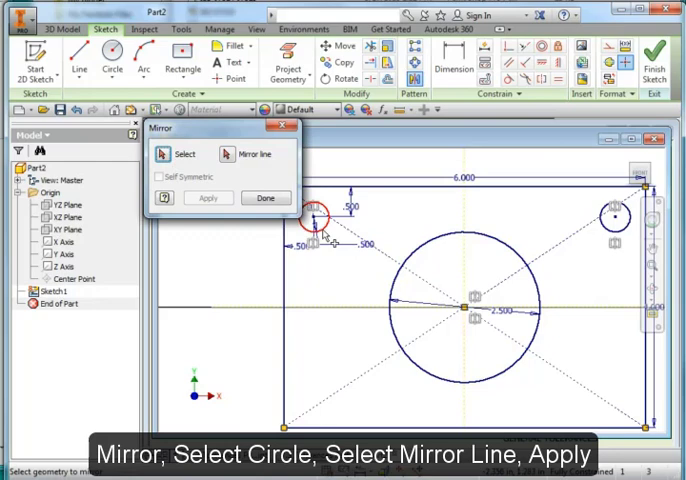
click(611, 218)
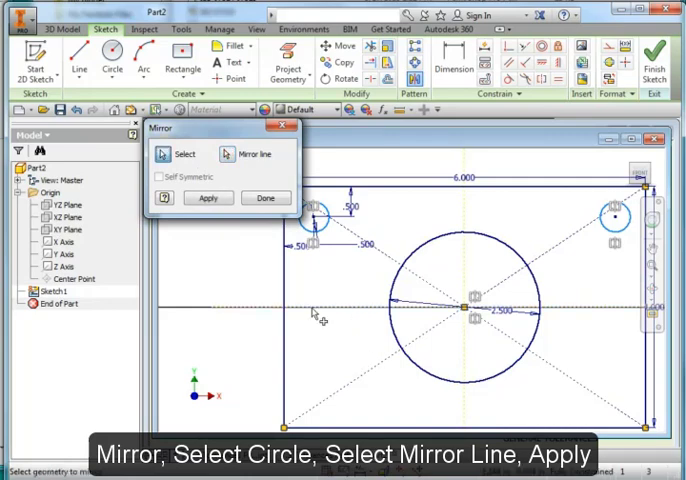
click(265, 197)
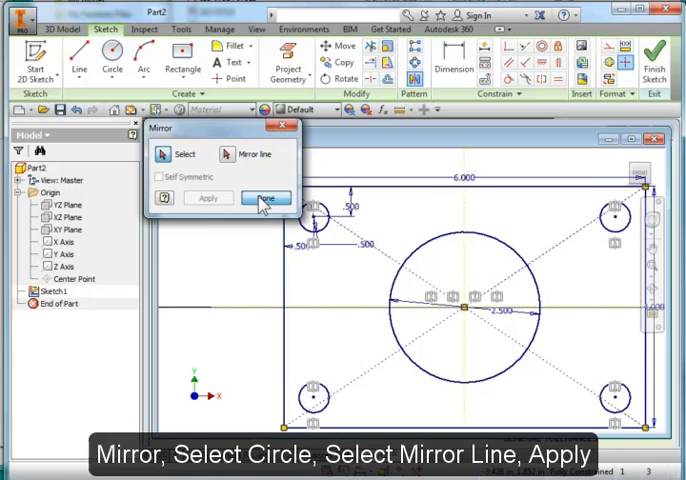
click(266, 197)
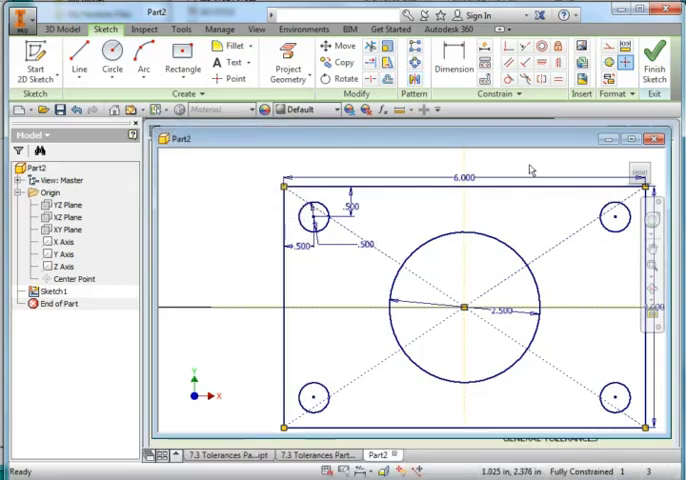
mouse_move(650, 55)
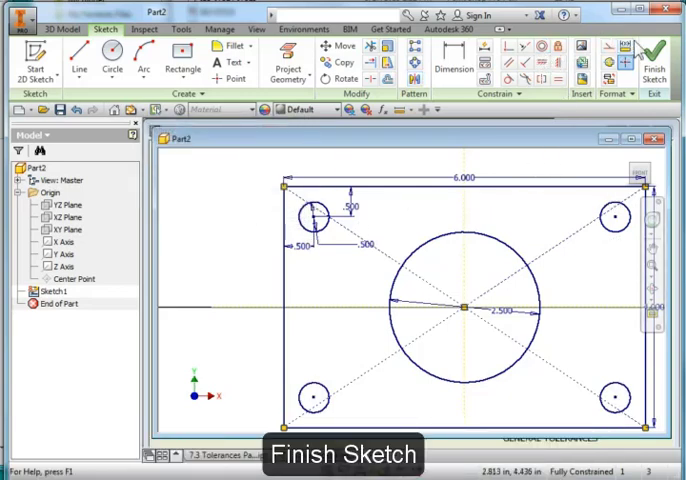
Finish the sketch and extrude the plate 0.25 in thick
click(648, 58)
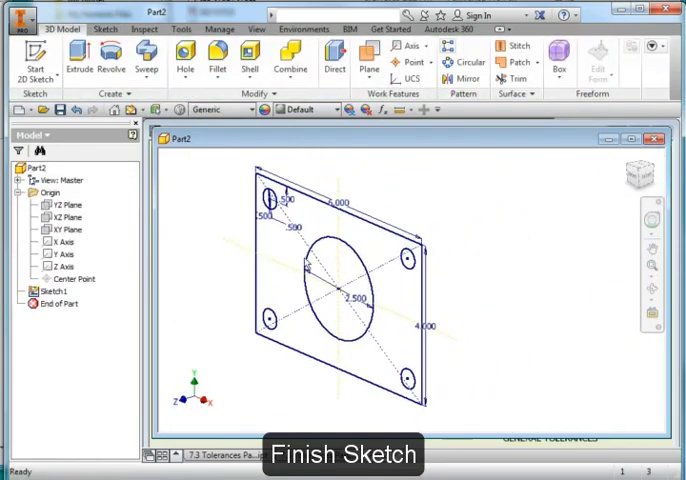
click(80, 61)
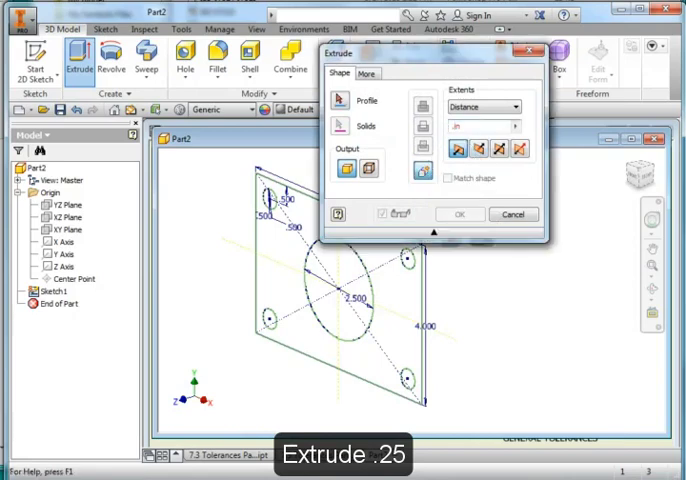
text(.25in)
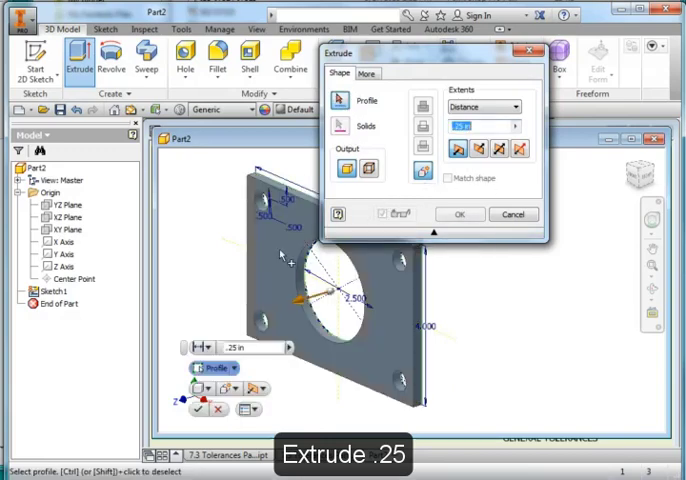
click(460, 214)
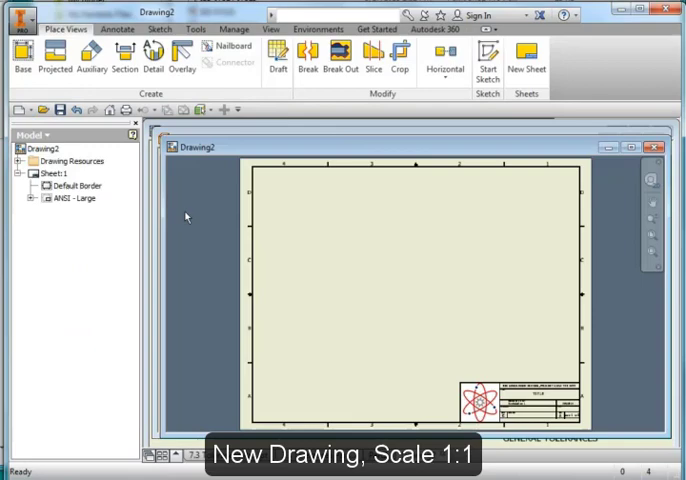
Place a 1:1 front base view of the plate and an isometric projected view
click(16, 60)
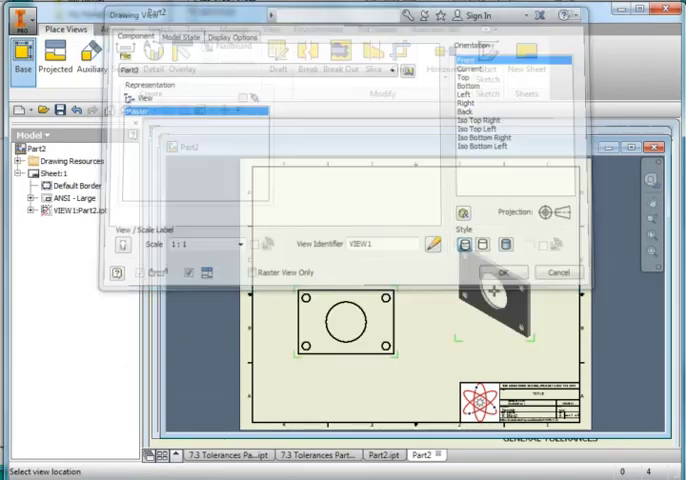
click(500, 272)
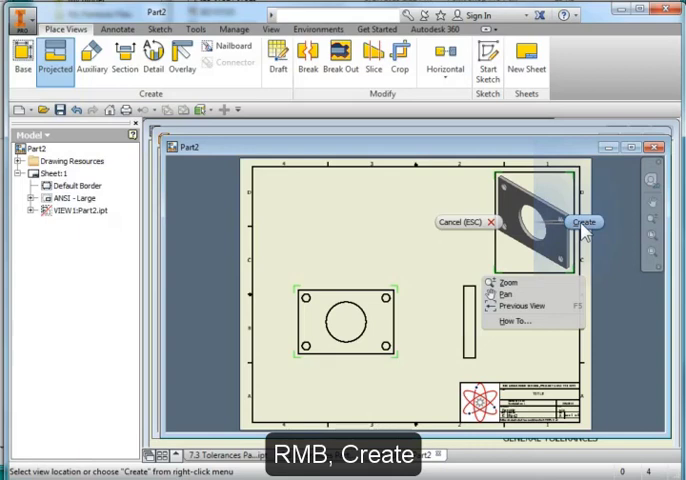
click(582, 221)
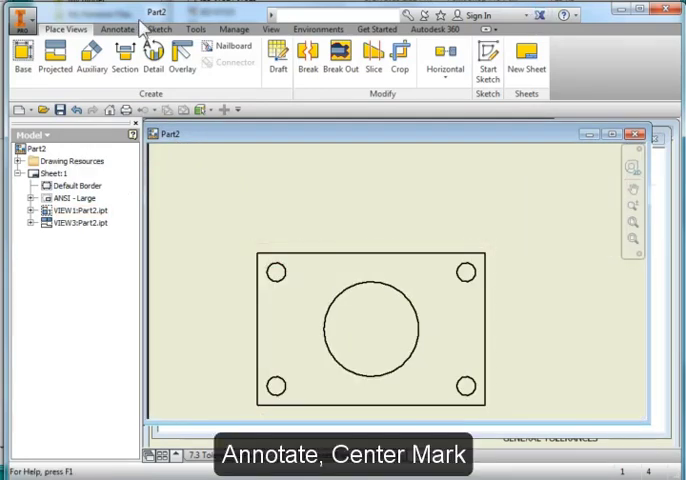
Add center marks to the central hole and the corner holes in the front view
click(124, 28)
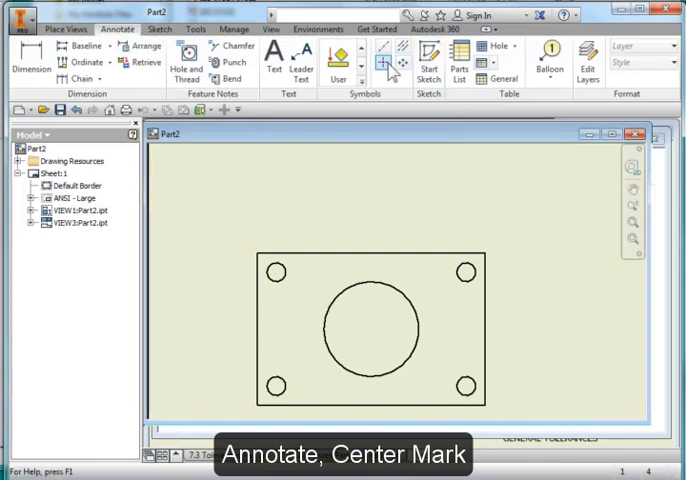
click(275, 271)
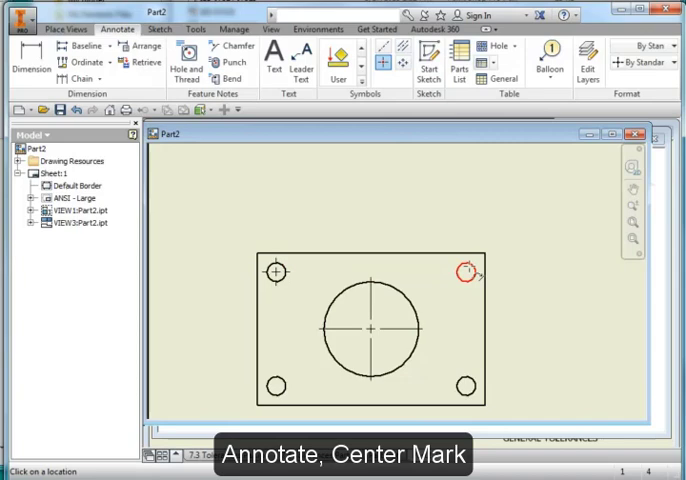
click(469, 271)
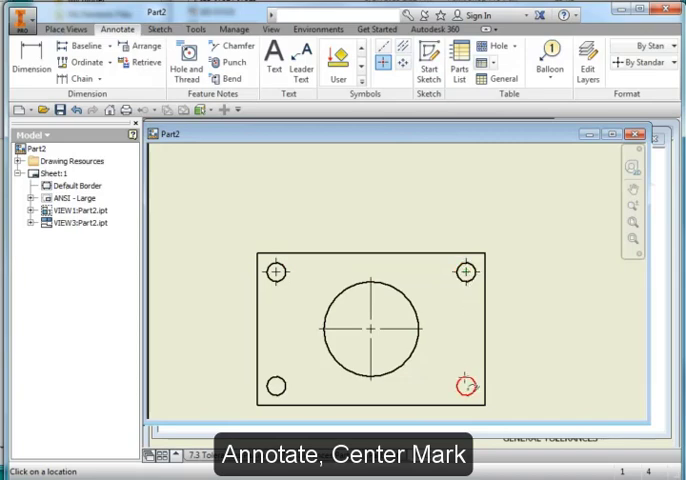
click(468, 384)
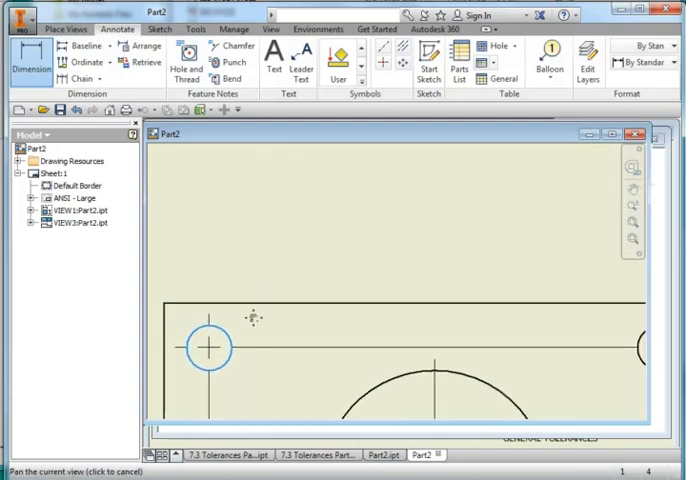
Dimension the hole locations, overall 6.000 width and 4.000 height, and the Ø.500 and Ø2.500 holes
click(300, 185)
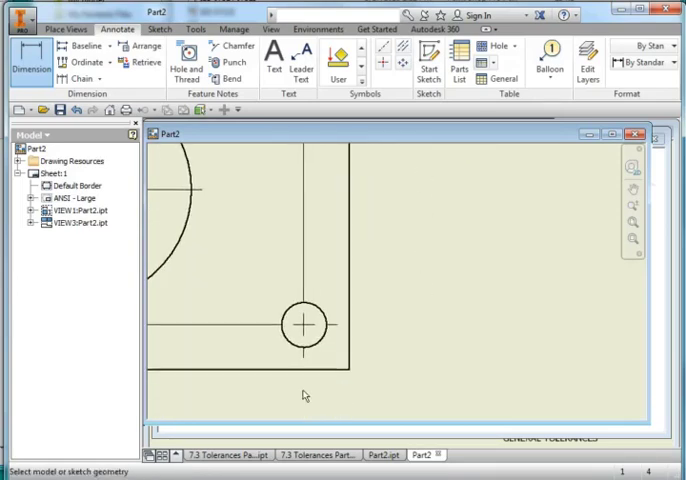
click(303, 322)
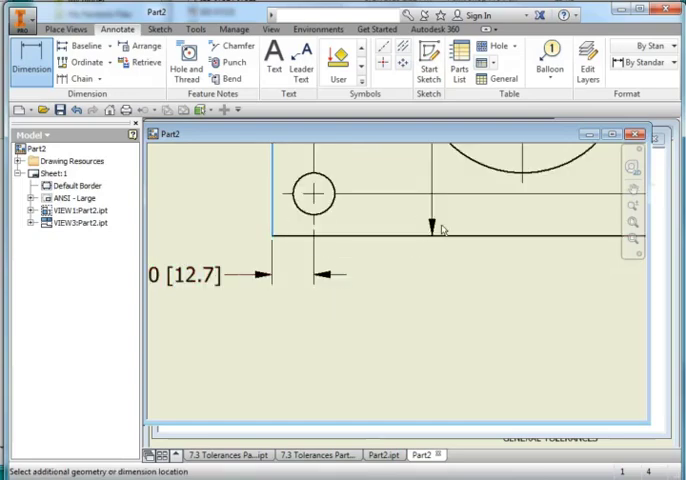
click(522, 185)
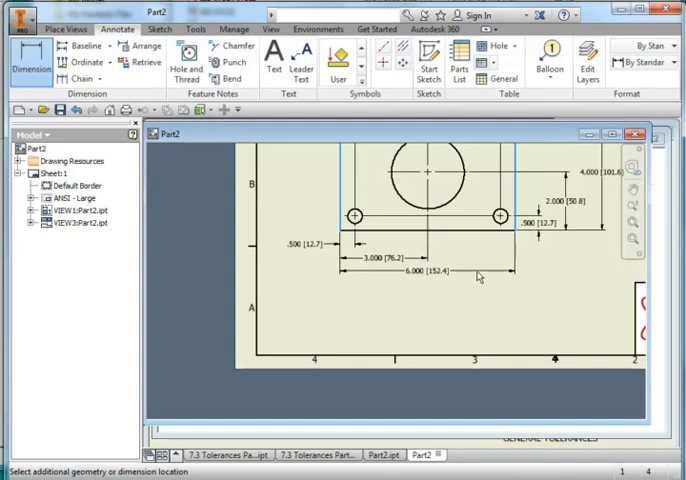
click(430, 278)
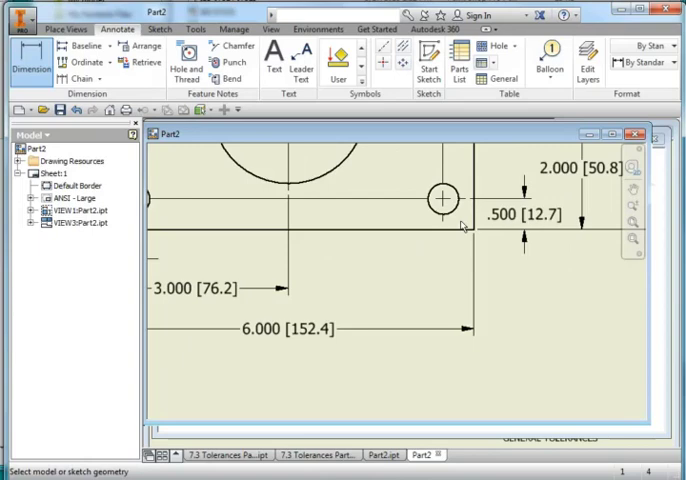
click(440, 200)
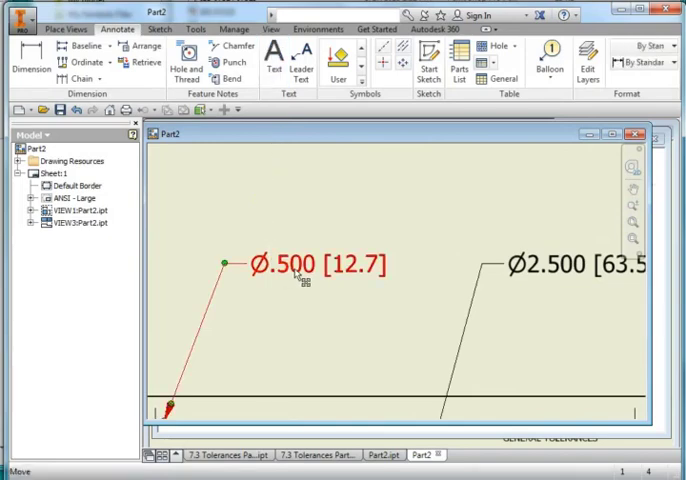
double_click(305, 264)
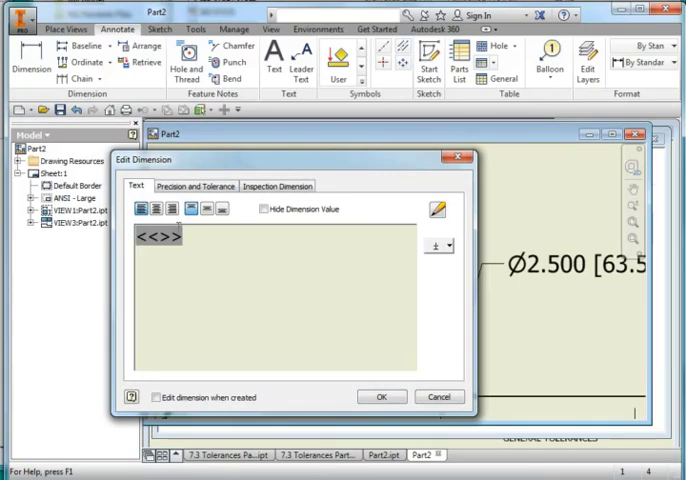
Prefix the Ø.500 dimension with 4X and set primary precision 2.12, tolerance precision 3.123
text(4X)
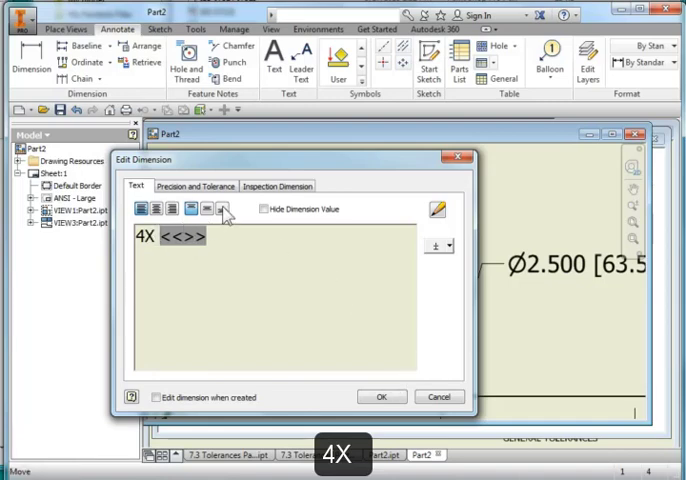
click(198, 186)
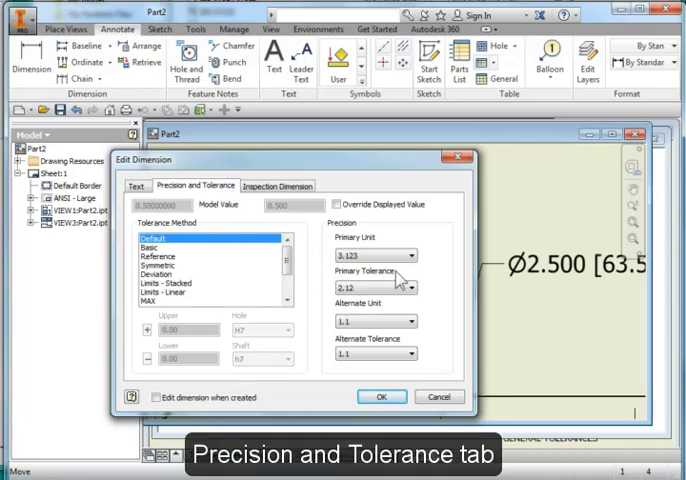
click(408, 255)
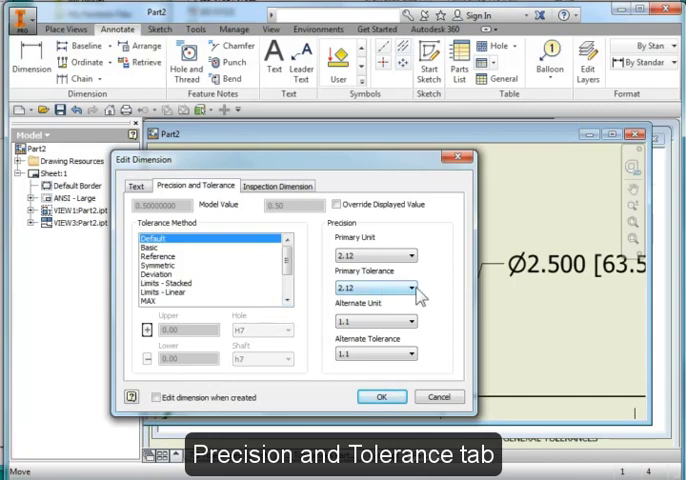
click(410, 285)
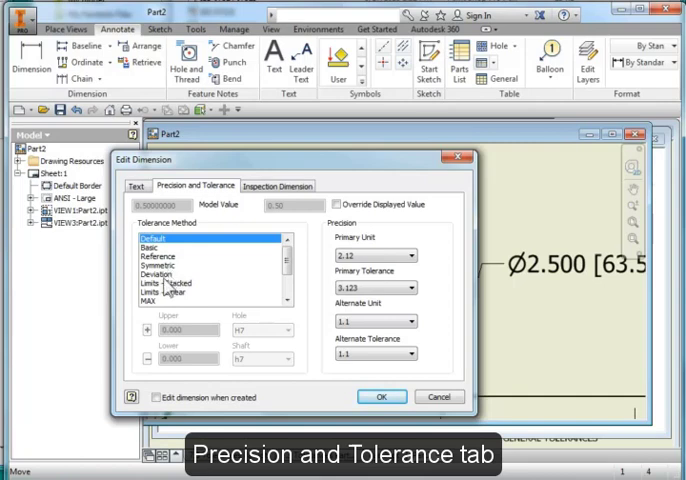
mouse_move(168, 289)
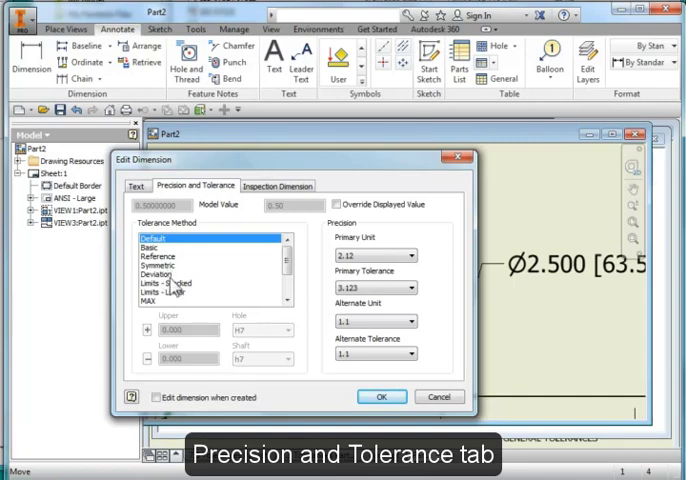
Apply a deviation tolerance with an upper value of 0.003
click(160, 276)
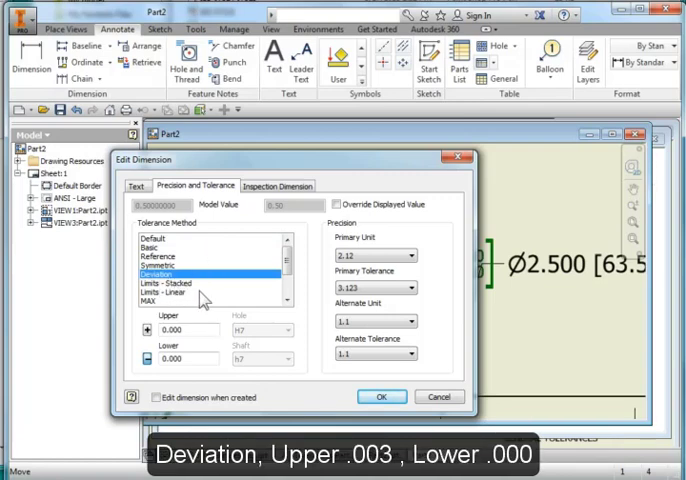
click(180, 330)
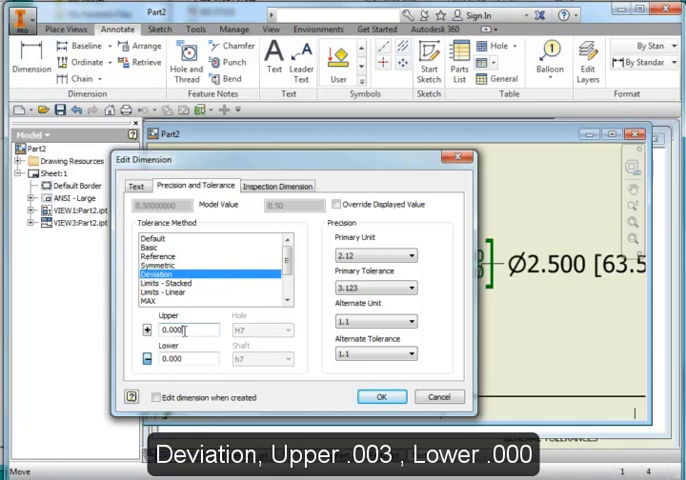
text(0.003)
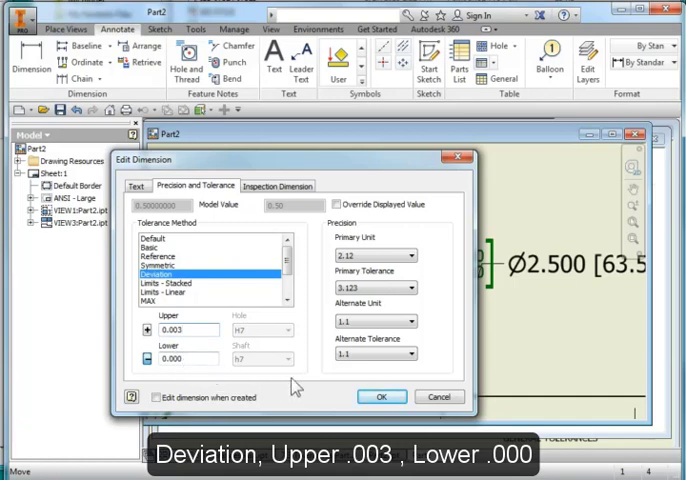
click(382, 396)
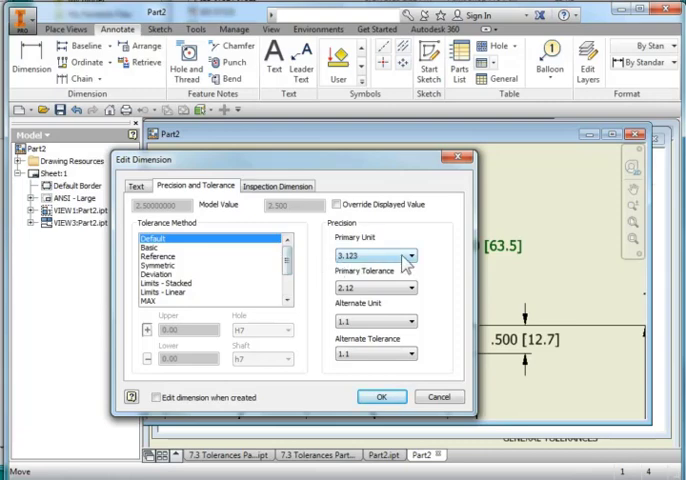
Give the Ø2.500 callout a symmetric ±0.002 tolerance, two-place value, three-place tolerance
click(409, 256)
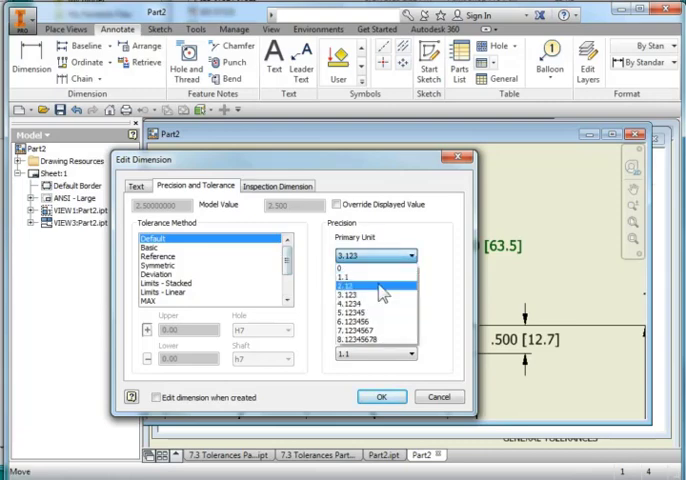
click(372, 291)
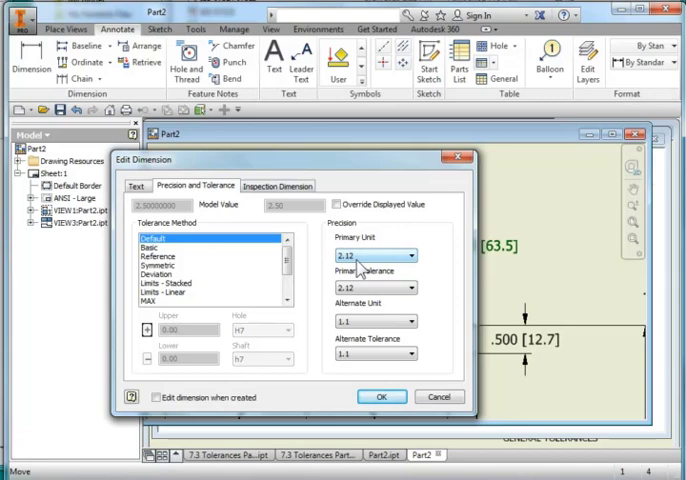
click(406, 288)
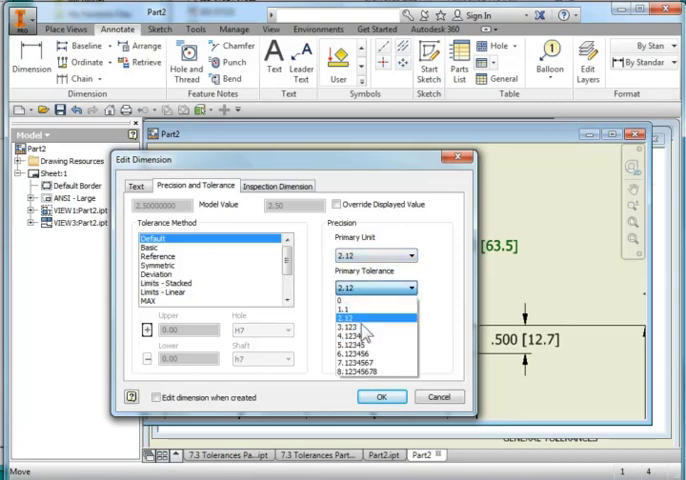
click(363, 323)
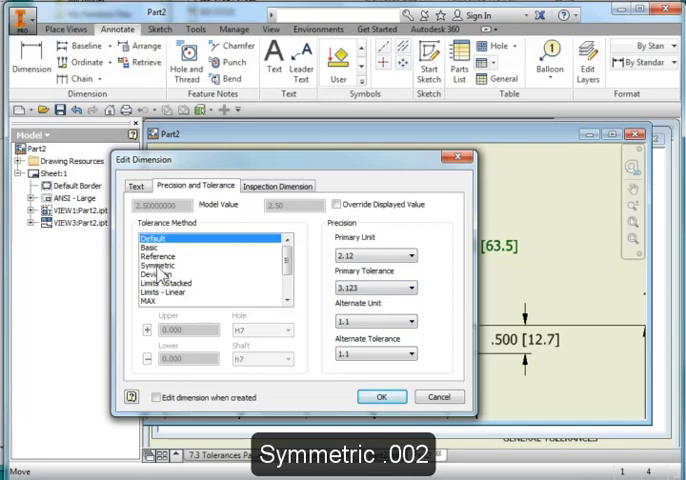
click(160, 277)
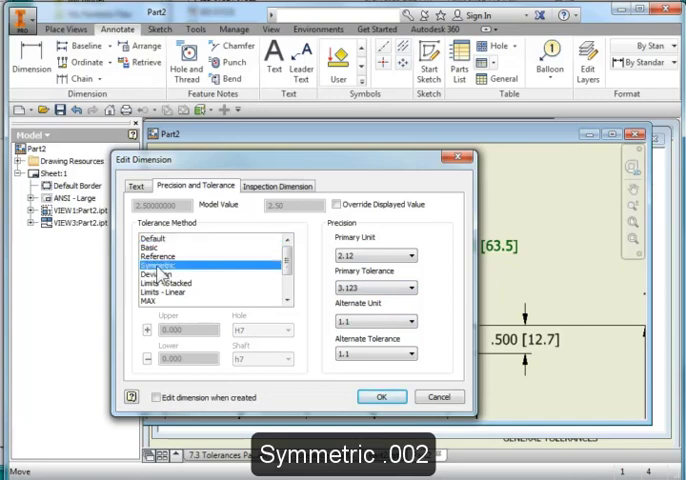
click(192, 330)
text(0.002)
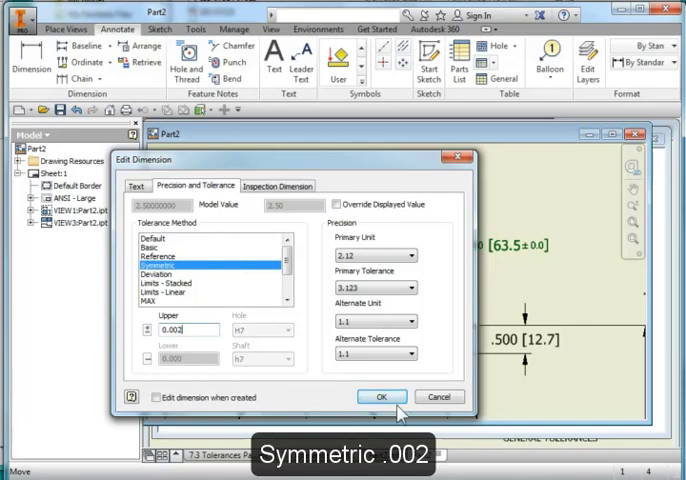
click(379, 396)
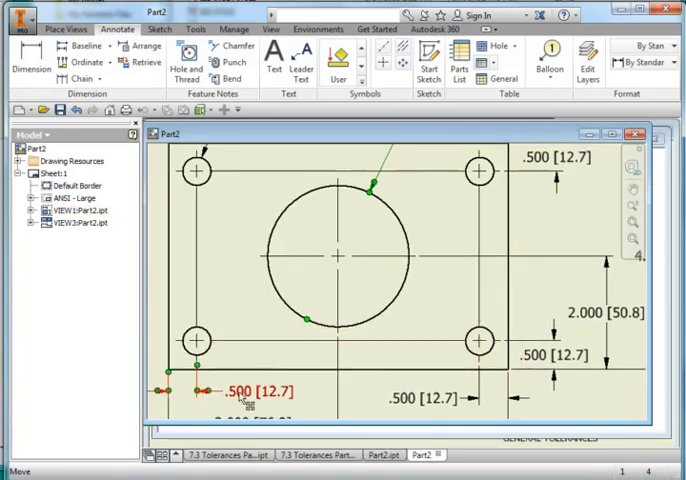
Change the .500 hole-location dimension to two-decimal precision so it reads .50
double_click(240, 391)
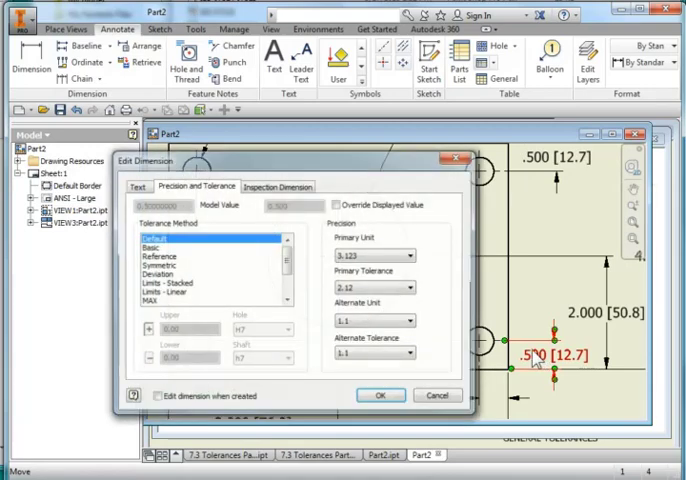
click(406, 255)
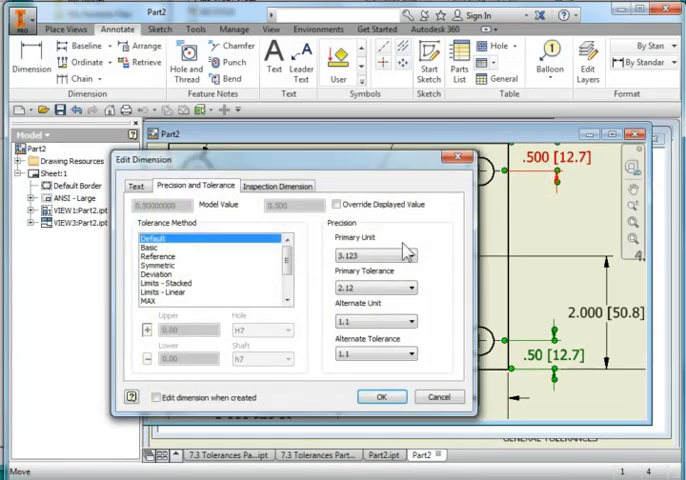
click(406, 256)
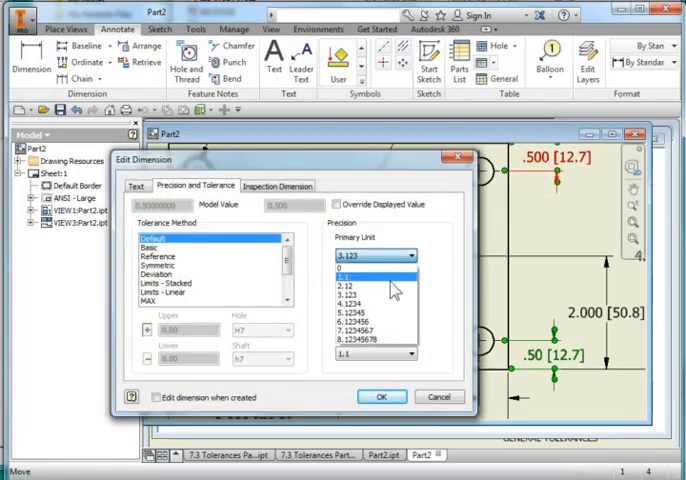
click(379, 396)
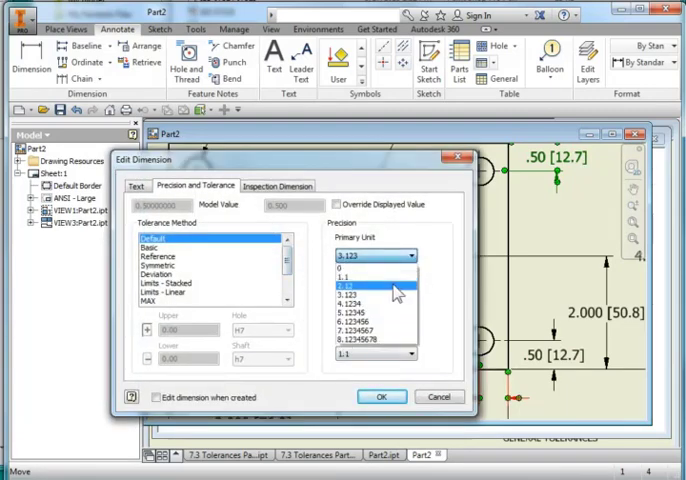
click(382, 396)
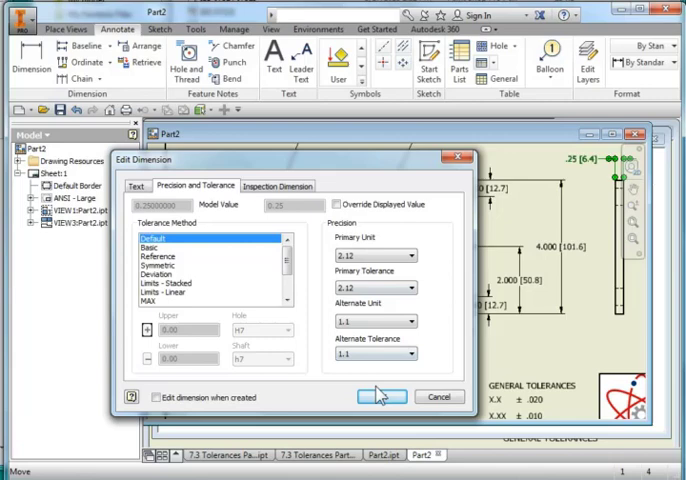
click(381, 396)
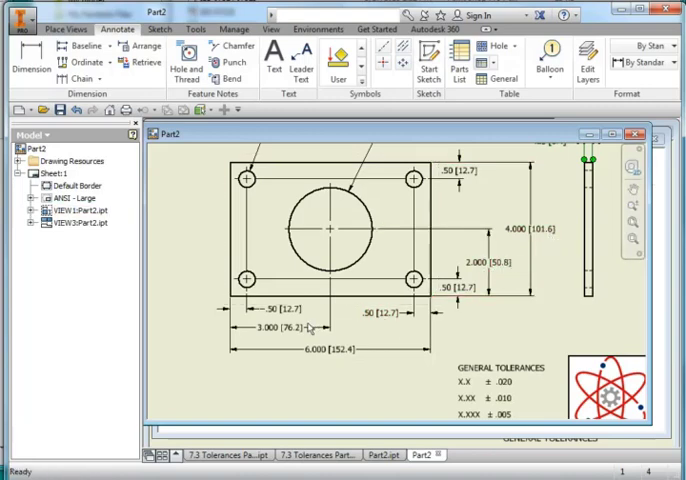
Apply stacked limits 3.003 over 3.000 to the 3.000 dimension with three-place precision
double_click(288, 328)
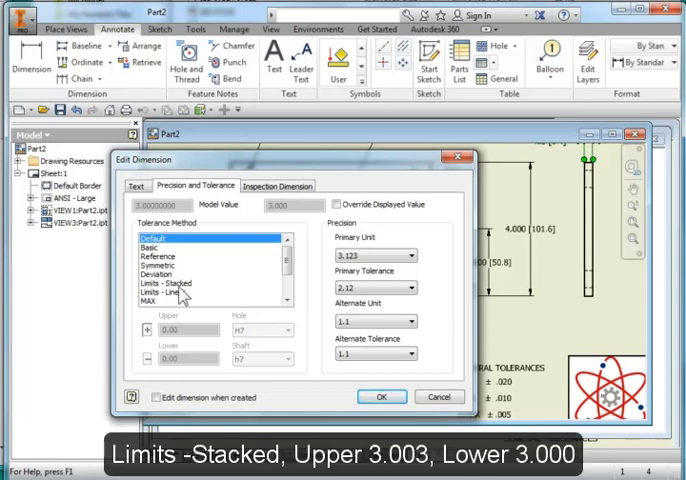
click(165, 290)
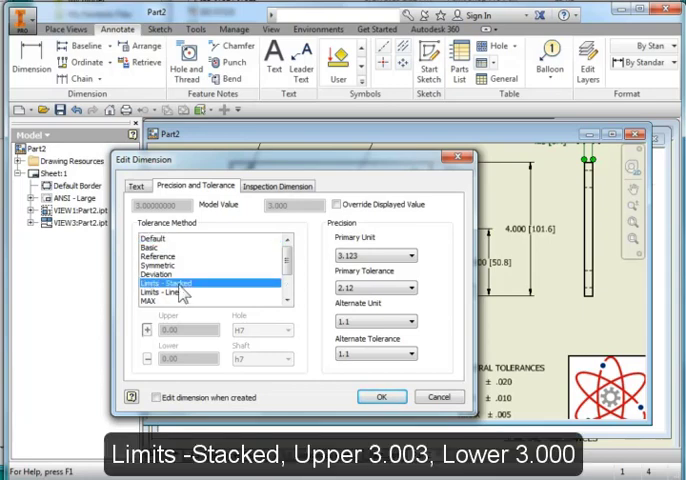
click(175, 286)
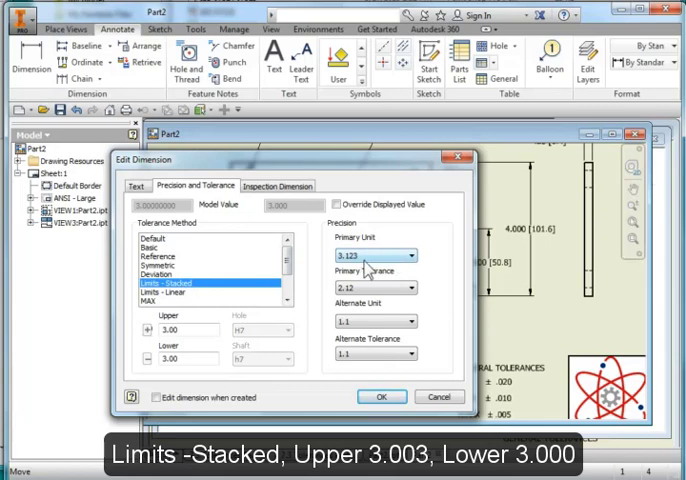
click(200, 331)
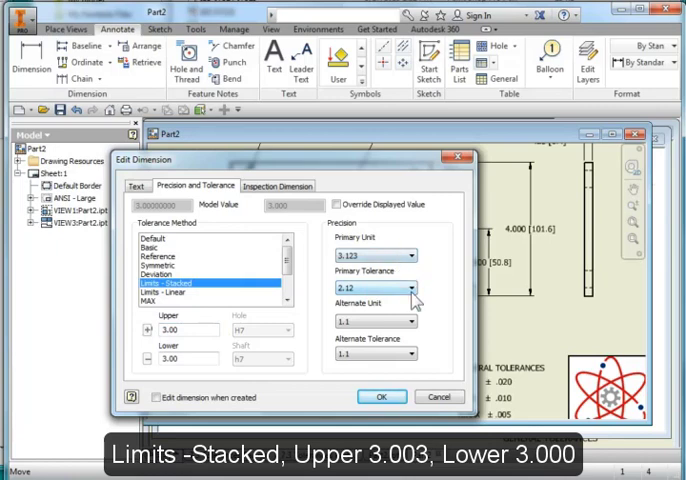
click(410, 284)
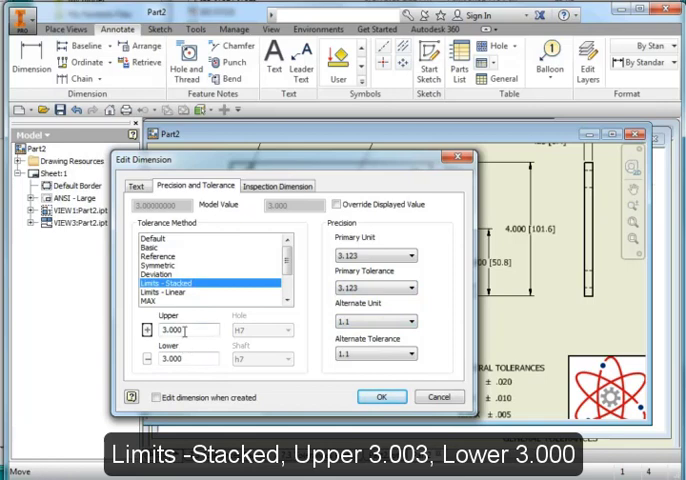
click(180, 331)
text(3.003)
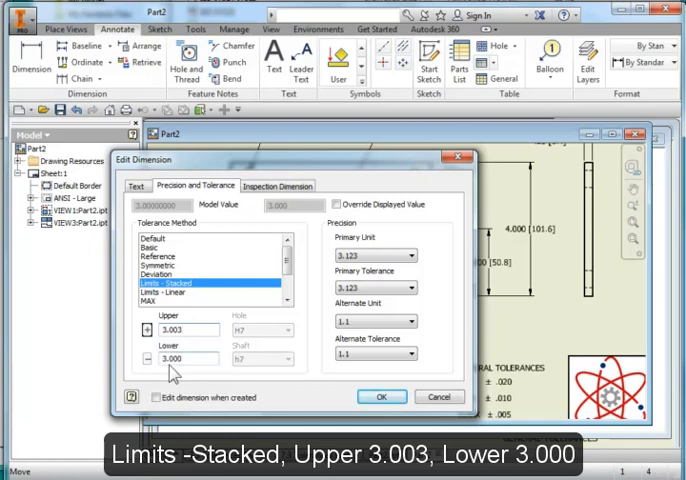
click(381, 397)
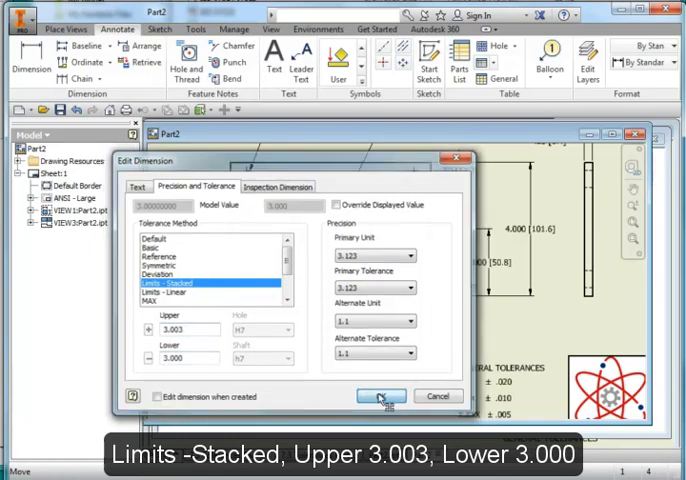
click(380, 396)
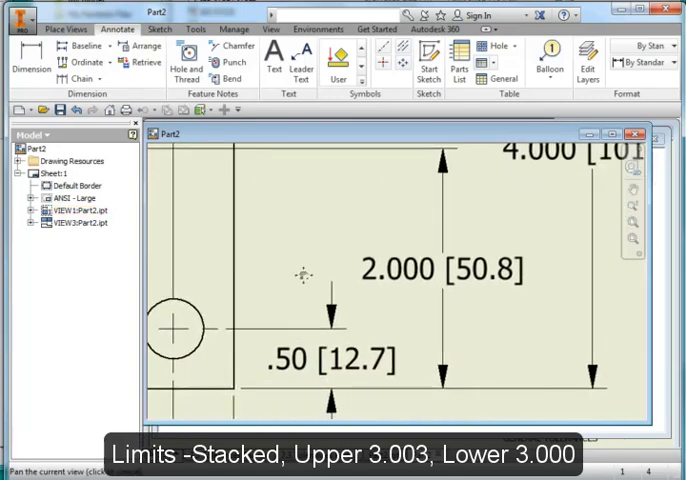
Apply stacked limits to the 2.000 dimension with three-place precision and lower value 2.003
click(430, 275)
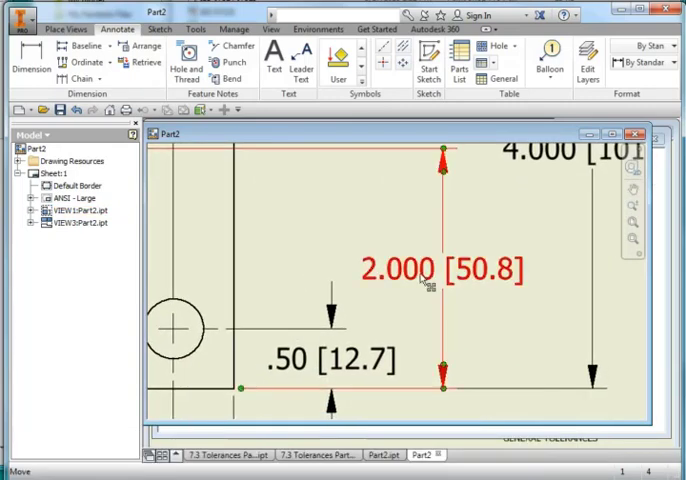
double_click(420, 283)
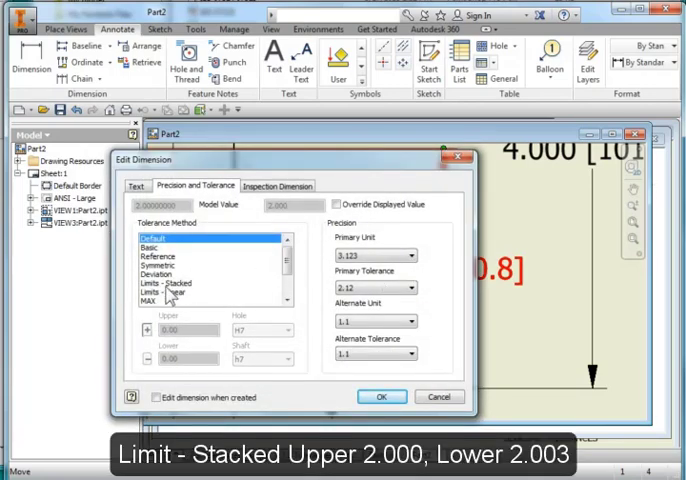
click(168, 283)
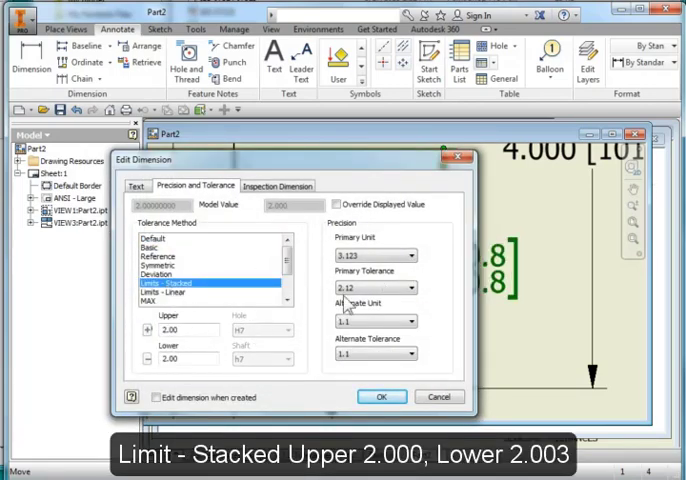
click(412, 288)
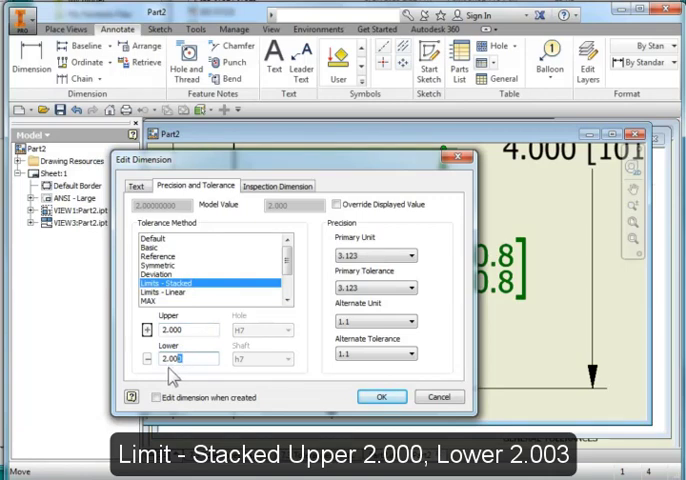
text(2.003)
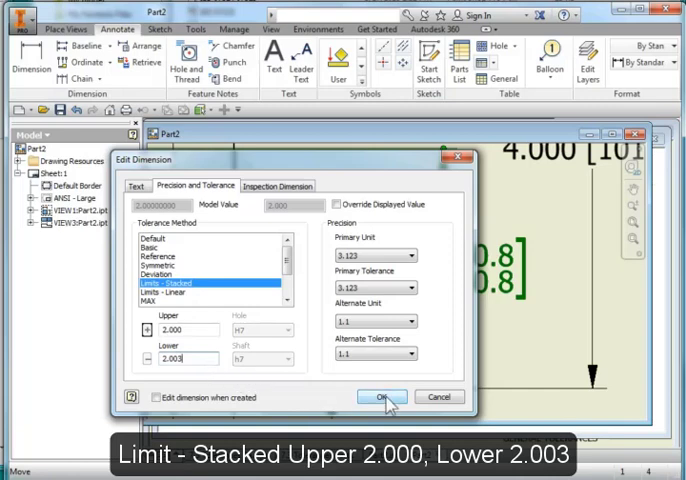
click(379, 396)
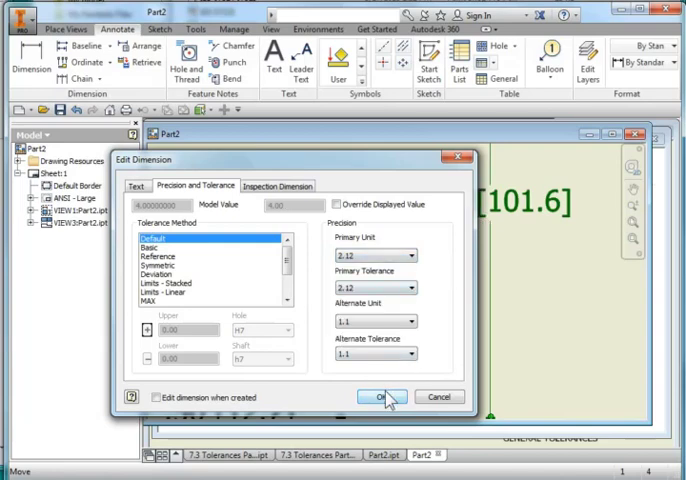
Confirm two-decimal precision for the 4.00 and 6.00 overall dimensions
click(383, 395)
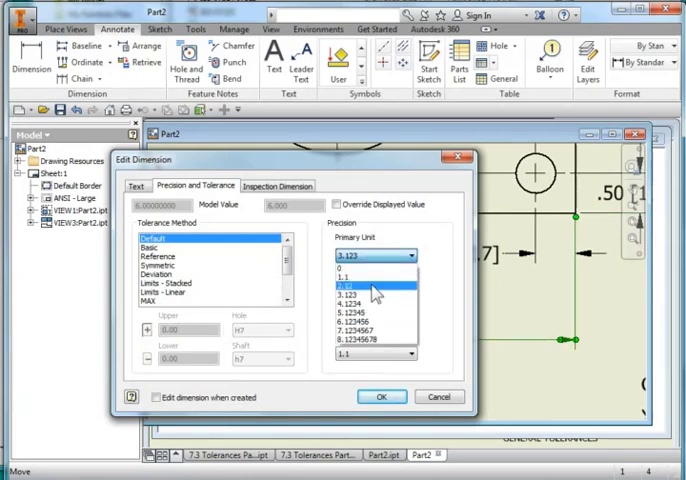
click(382, 396)
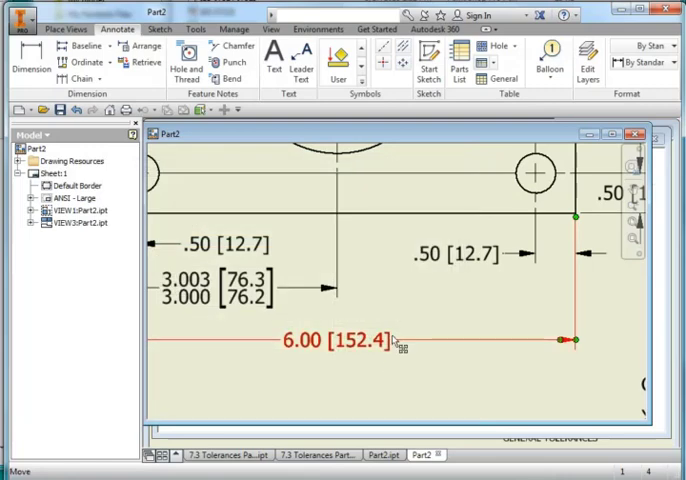